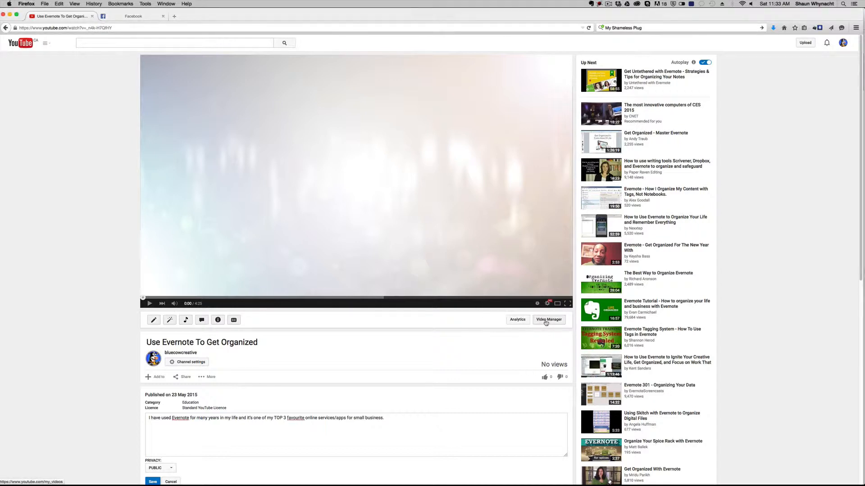
From Video Manager, open the edit page for 'Use Evernote To Get Organized'
{"action": "left_click", "coordinate": [548, 320]}
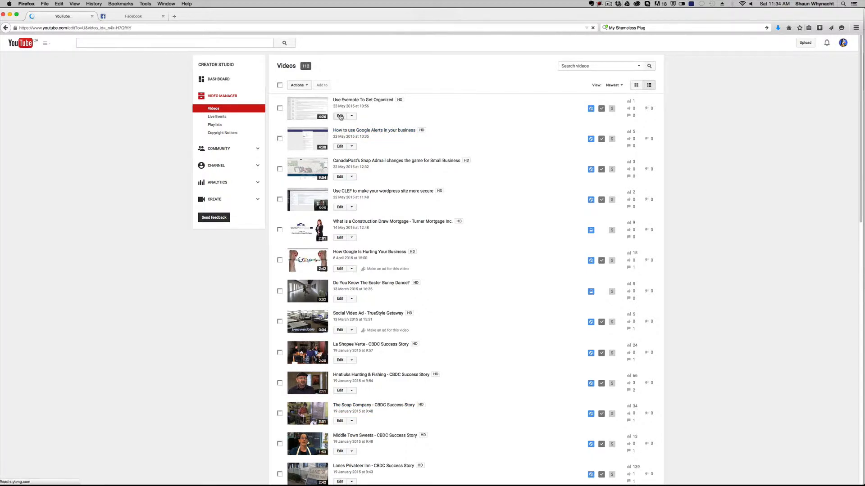
{"action": "left_click", "coordinate": [340, 115]}
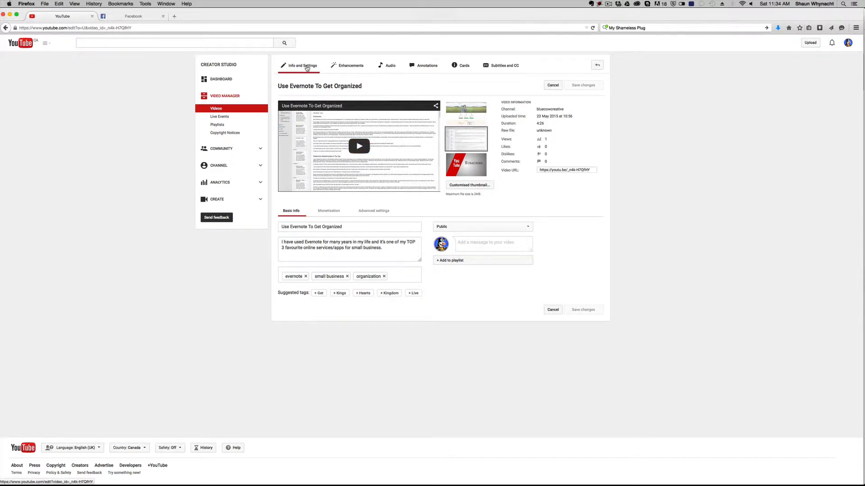
Open Enhancements, play and pause the comparison, and browse Filters and Special effects like Blur faces
{"action": "left_click", "coordinate": [351, 65]}
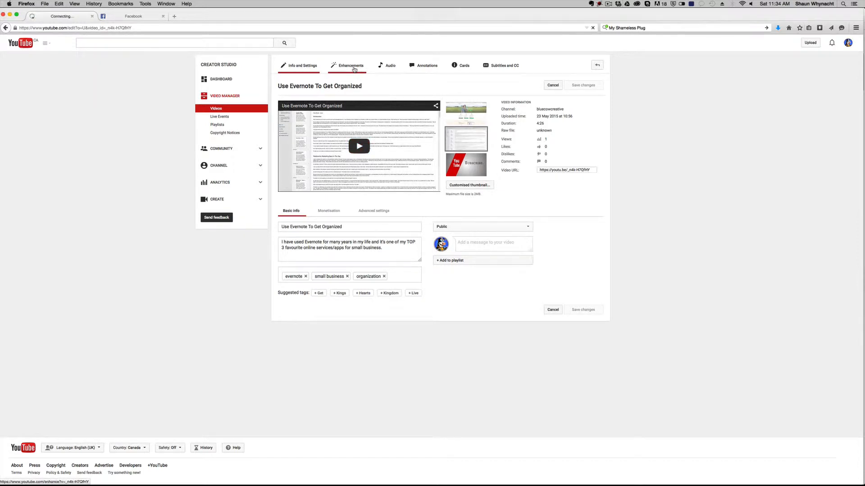
{"action": "left_click", "coordinate": [349, 65]}
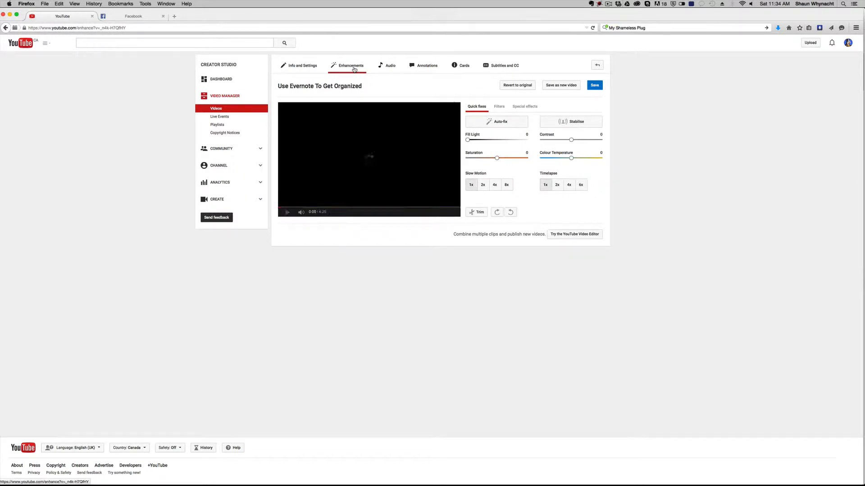
{"action": "left_click", "coordinate": [287, 211]}
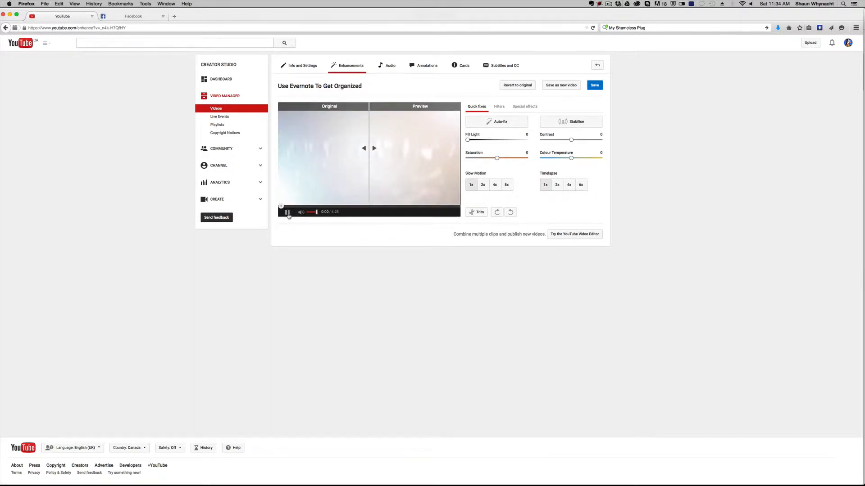
{"action": "left_click", "coordinate": [287, 212]}
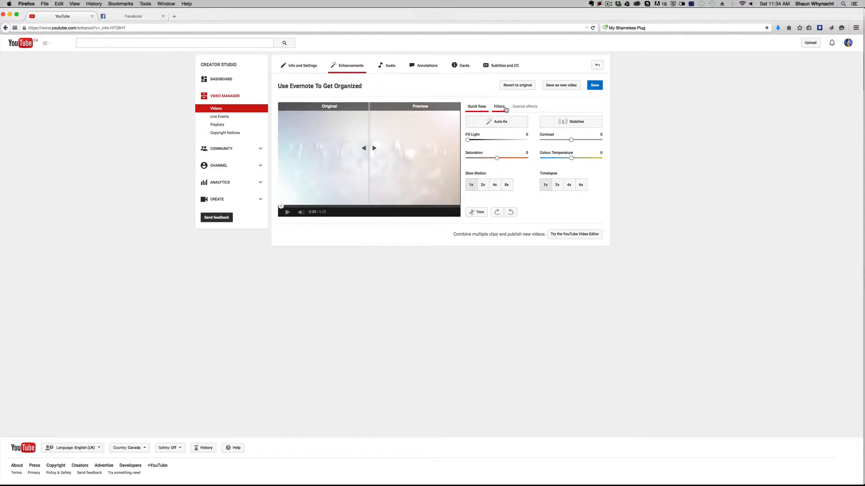
{"action": "left_click", "coordinate": [499, 106]}
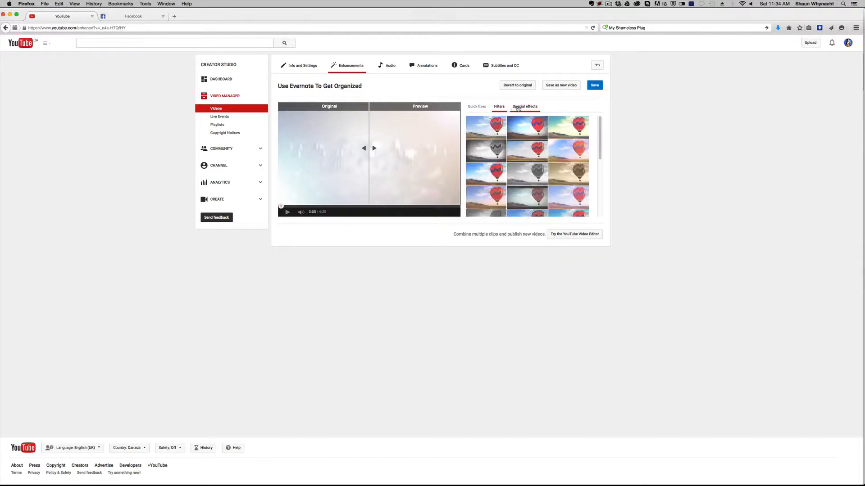
{"action": "left_click", "coordinate": [524, 106]}
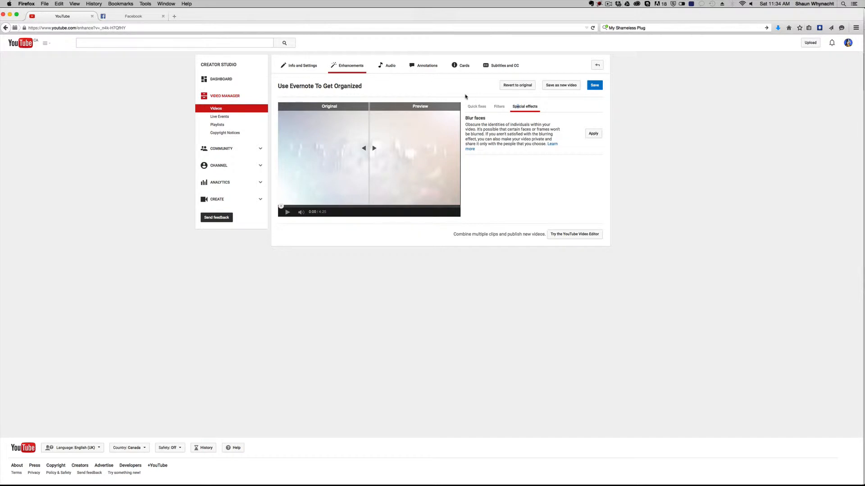
{"action": "left_click", "coordinate": [391, 65]}
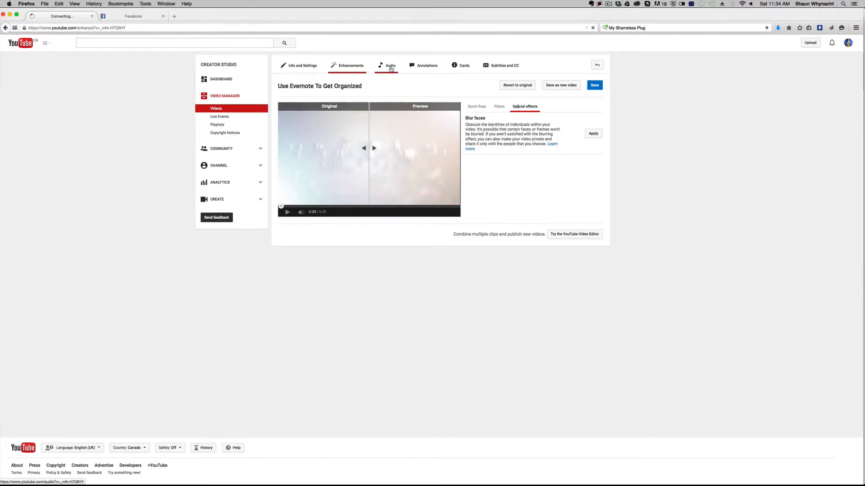
Look over the Audio track library, then switch to the Annotations editor
{"action": "left_click", "coordinate": [390, 65]}
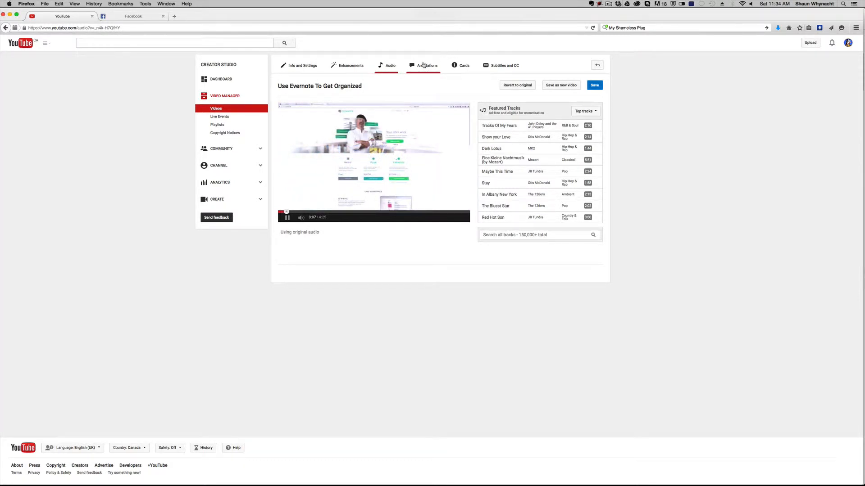
{"action": "left_click", "coordinate": [426, 65]}
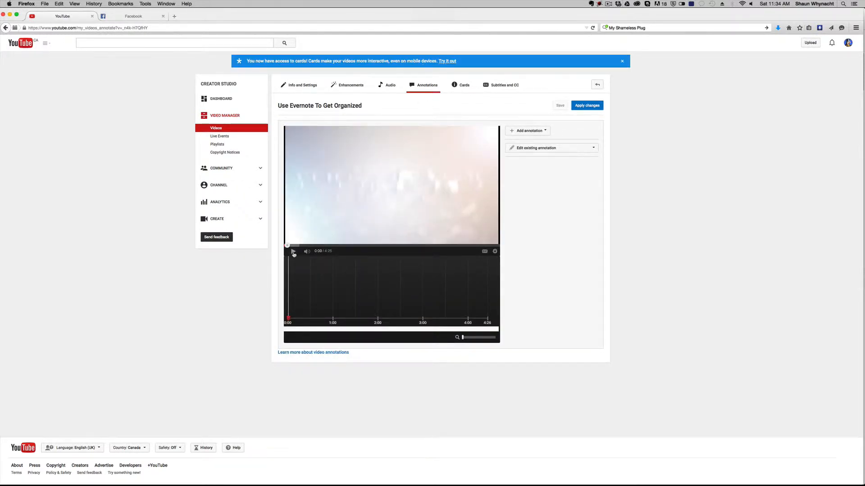
Browse the annotation types and move the playhead to about 3:37
{"action": "left_click", "coordinate": [526, 131]}
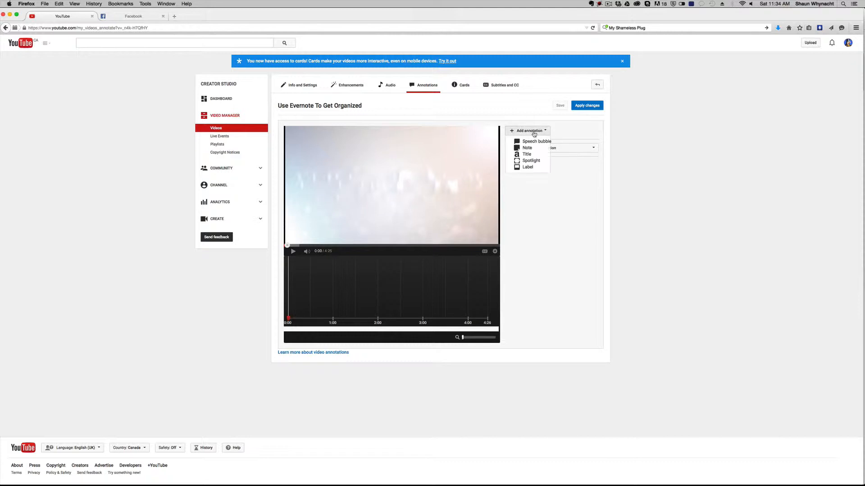
{"action": "mouse_move", "coordinate": [535, 141]}
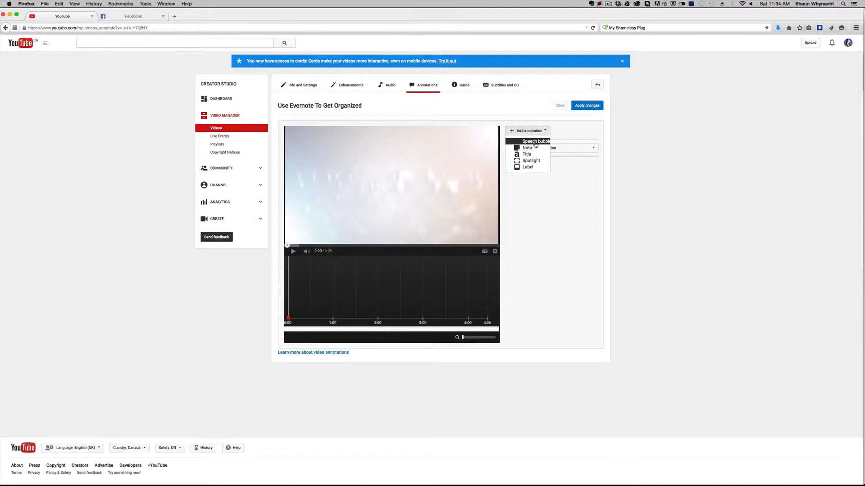
{"action": "mouse_move", "coordinate": [531, 161]}
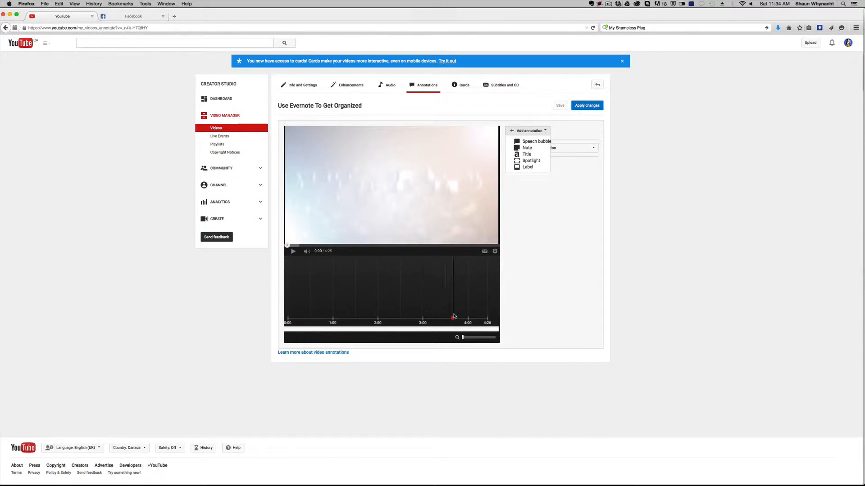
{"action": "left_click", "coordinate": [459, 315]}
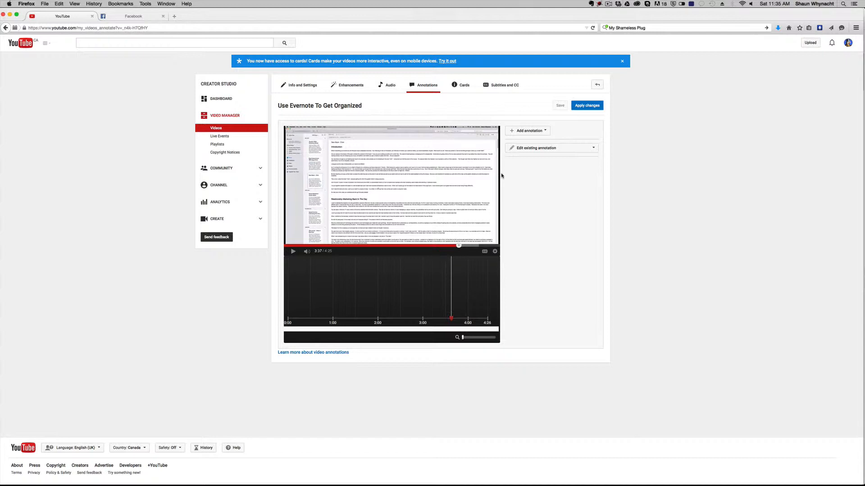
Add a black 'Subscribe To Our Channel' title annotation near the video's bottom at 3:37
{"action": "left_click", "coordinate": [526, 130]}
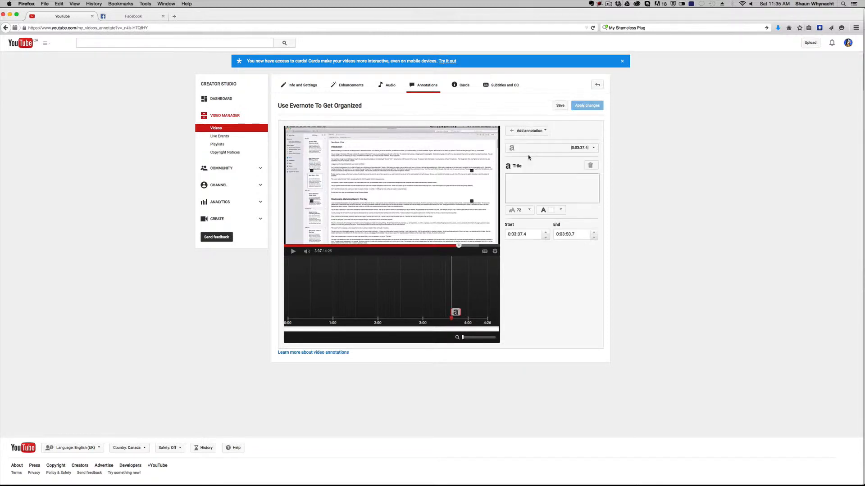
{"action": "left_click", "coordinate": [550, 187]}
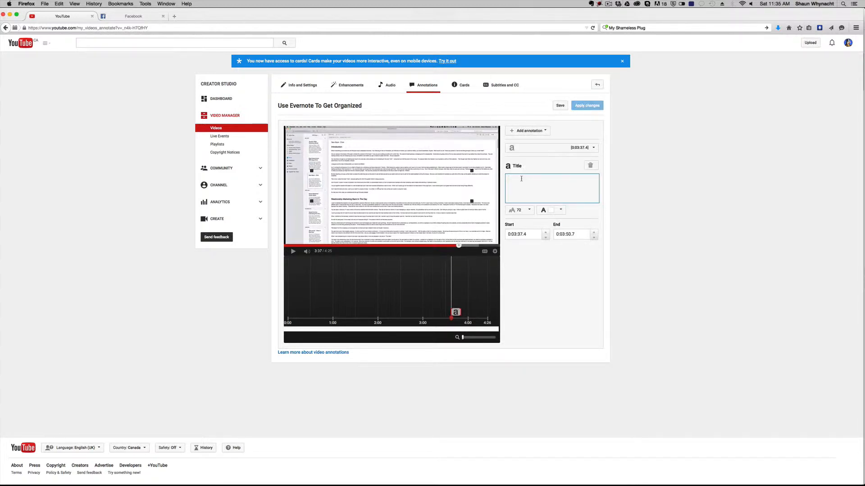
{"action": "type", "text": "Subsci"}
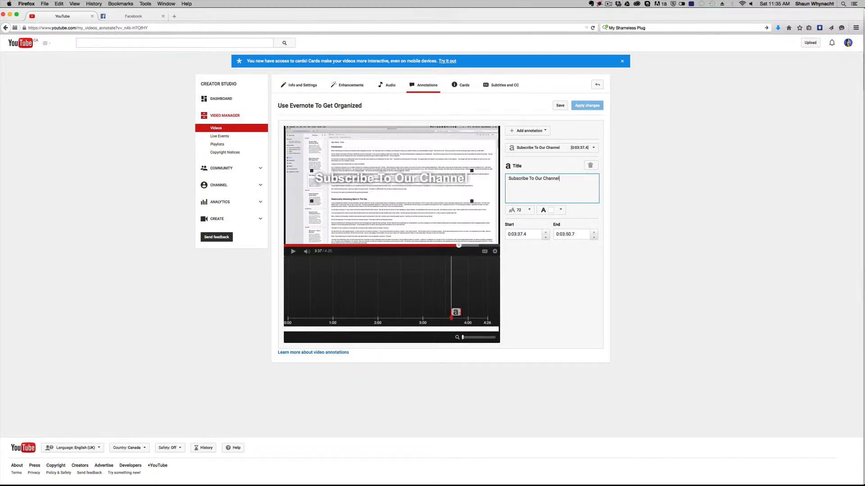
{"action": "left_click", "coordinate": [559, 210]}
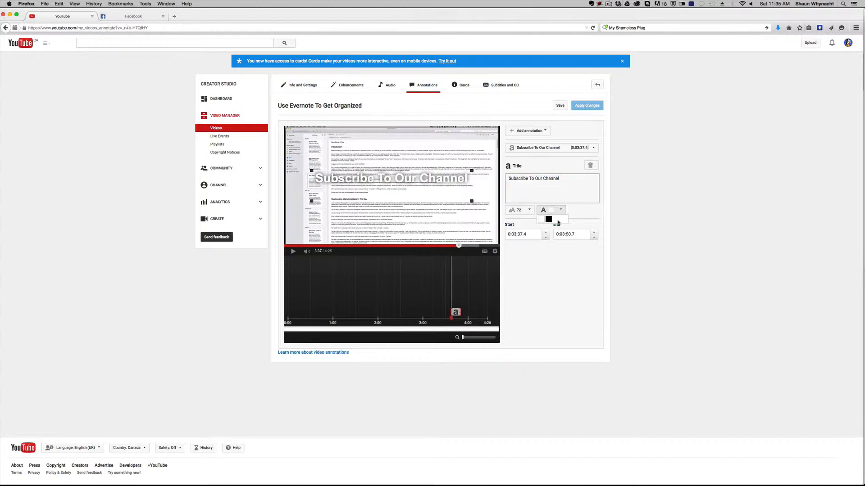
{"action": "left_click", "coordinate": [548, 219]}
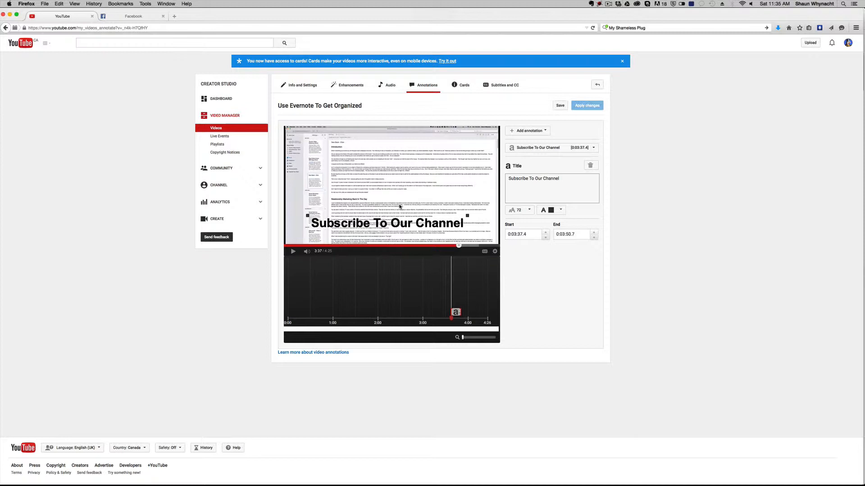
{"action": "mouse_move", "coordinate": [445, 158]}
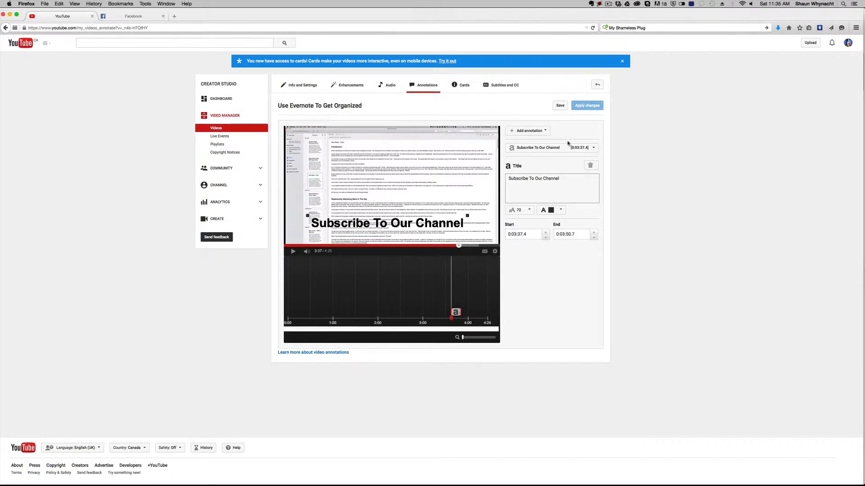
{"action": "left_click", "coordinate": [527, 131]}
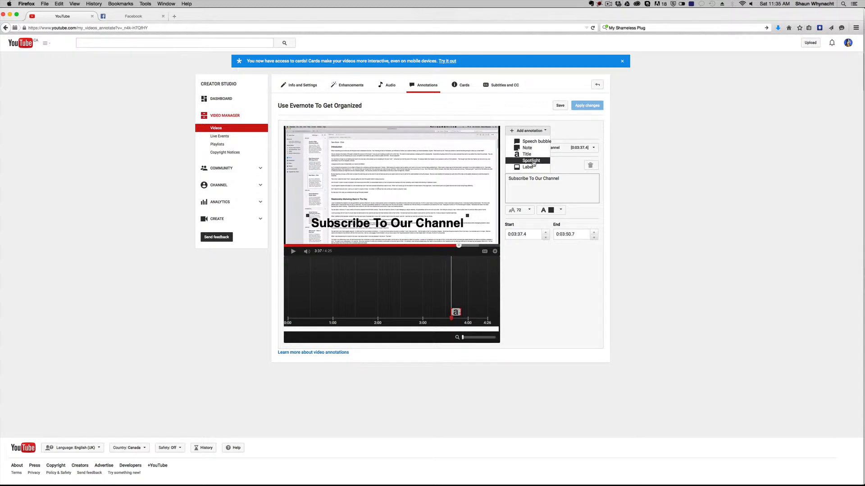
Place a spotlight over the title, linked to subscribe to bluecowcreative, and save it
{"action": "left_click", "coordinate": [530, 160]}
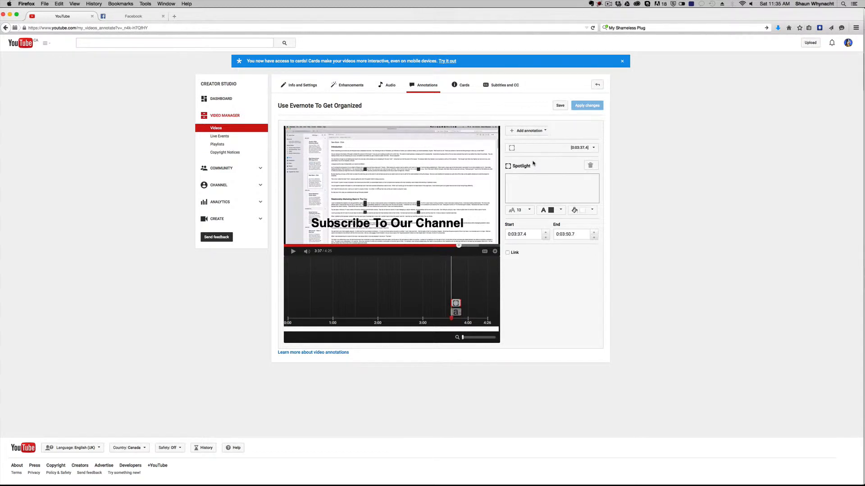
{"action": "left_click", "coordinate": [559, 106]}
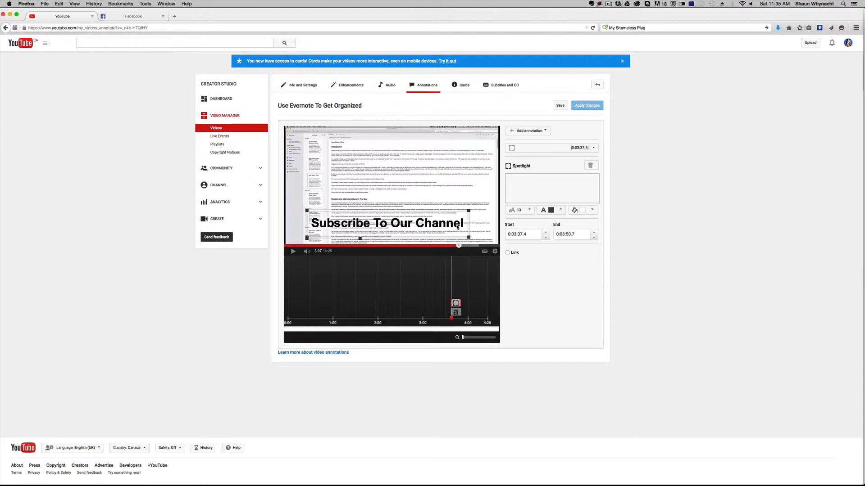
{"action": "left_click", "coordinate": [508, 252]}
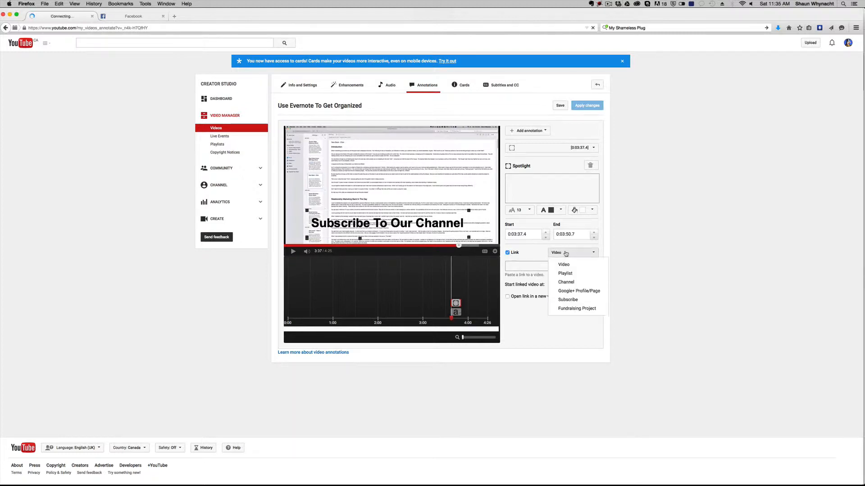
{"action": "left_click", "coordinate": [568, 300]}
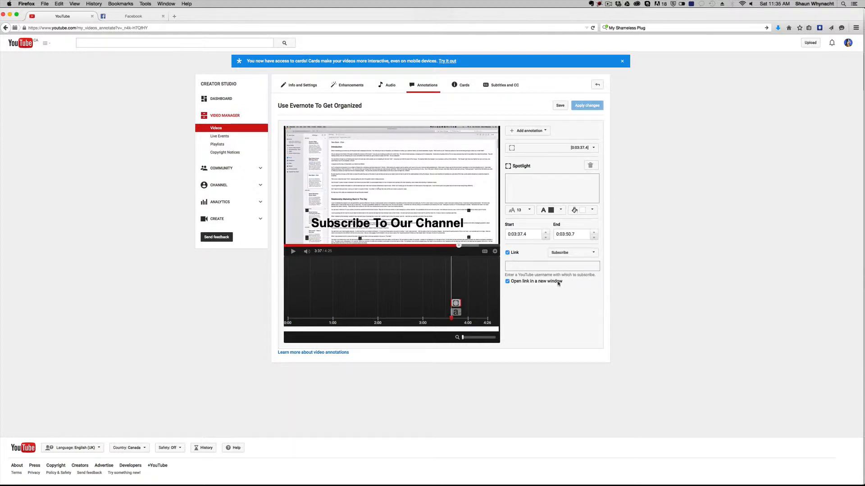
{"action": "left_click", "coordinate": [551, 266]}
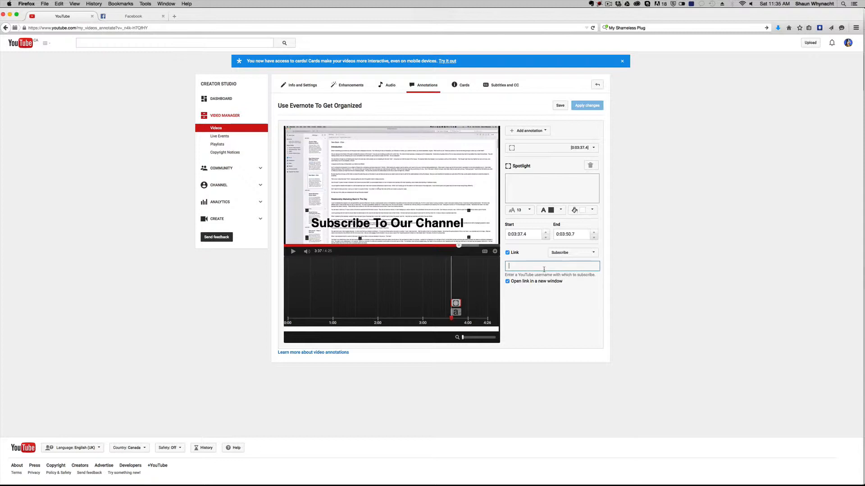
{"action": "type", "text": "bluecowcre"}
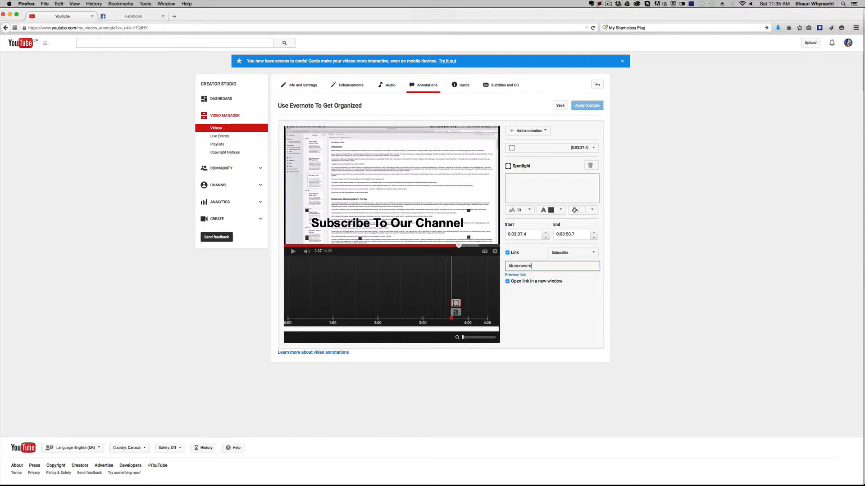
{"action": "type", "text": "ative"}
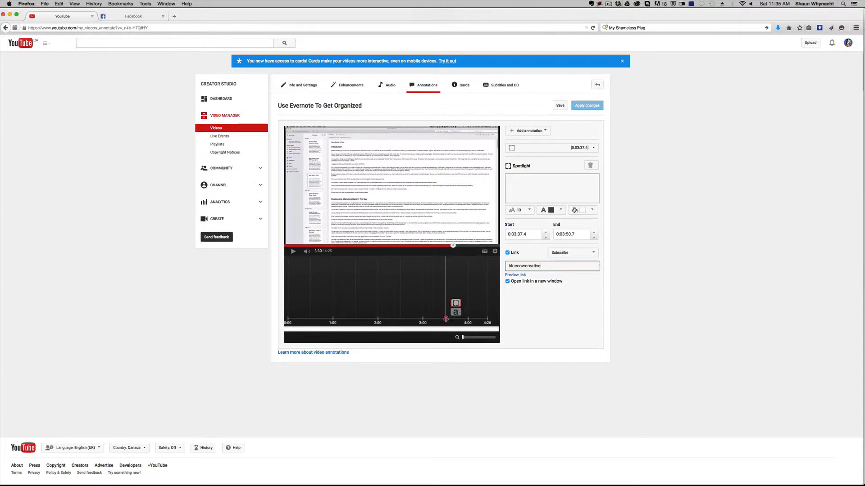
{"action": "left_click", "coordinate": [293, 252]}
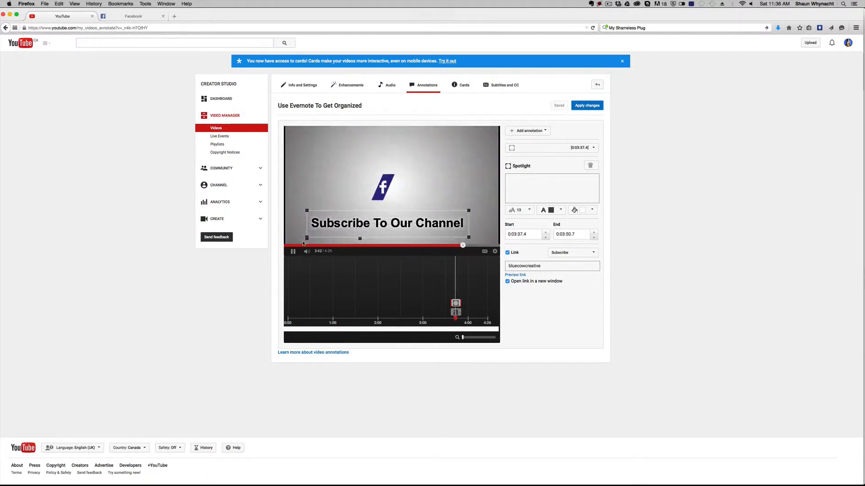
Apply the changes to publish the subscribe spotlight annotation
{"action": "left_click", "coordinate": [292, 250]}
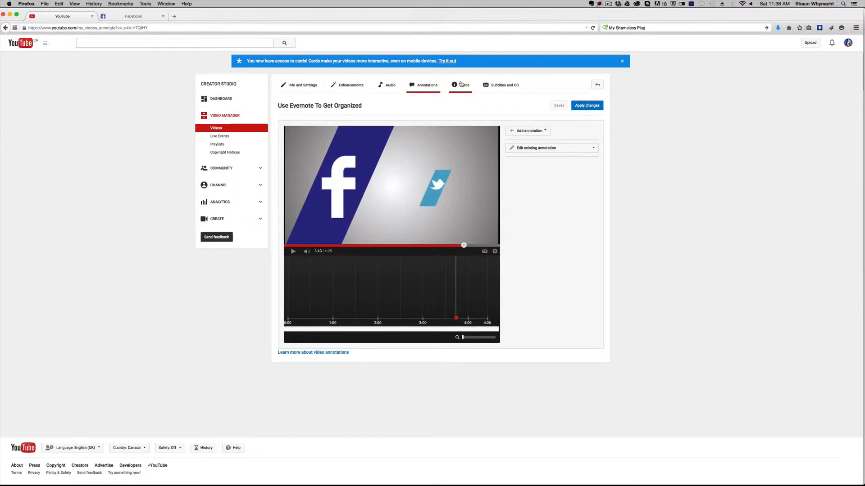
{"action": "mouse_move", "coordinate": [464, 85]}
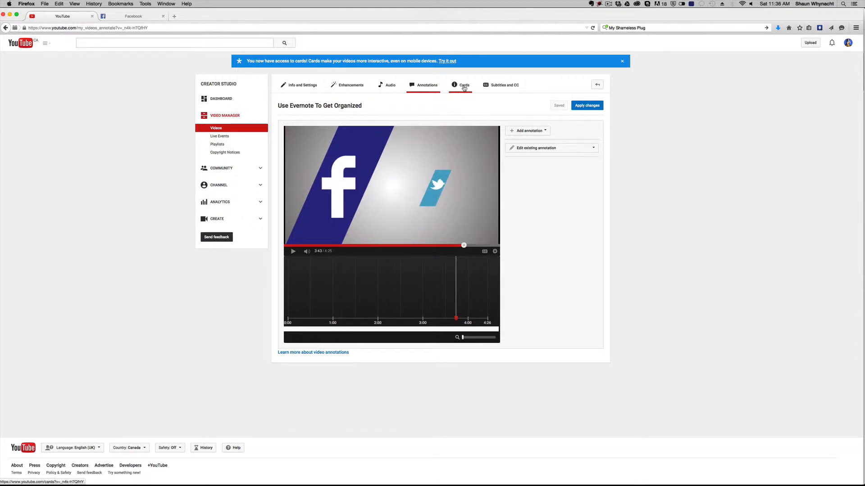
In Cards, pause the preview and start an Associated website card
{"action": "left_click", "coordinate": [463, 84]}
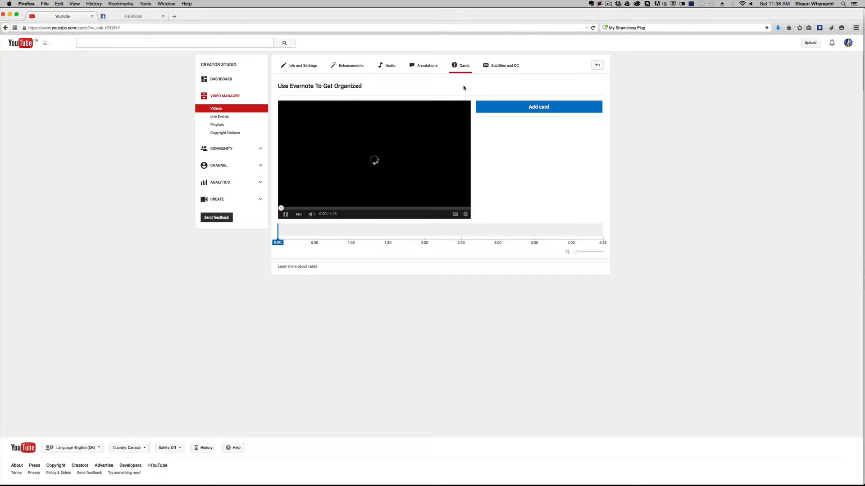
{"action": "left_click", "coordinate": [285, 215]}
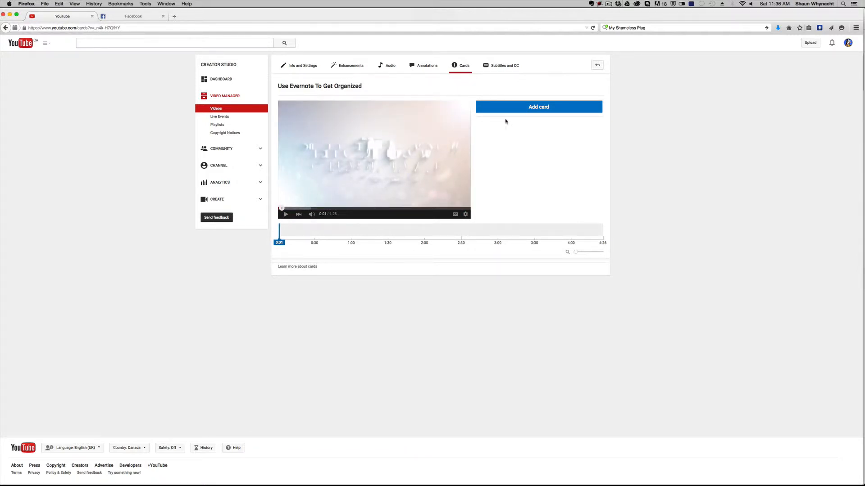
{"action": "left_click", "coordinate": [537, 106]}
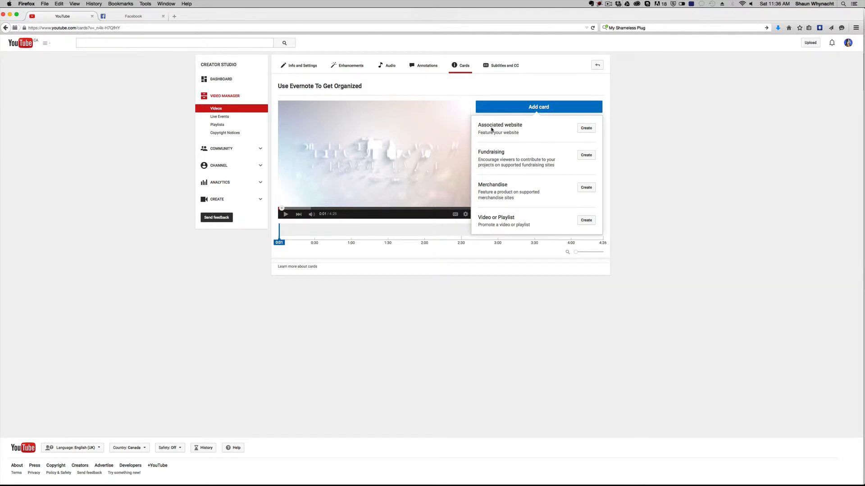
{"action": "mouse_move", "coordinate": [548, 128]}
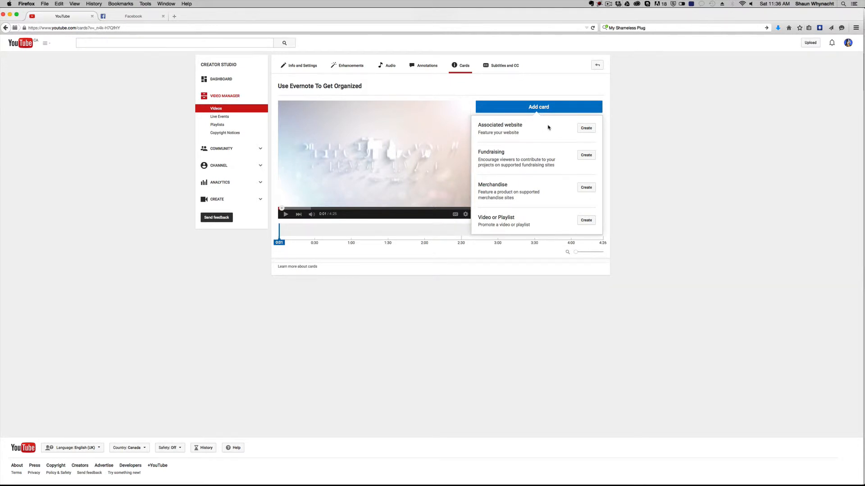
{"action": "left_click", "coordinate": [585, 127]}
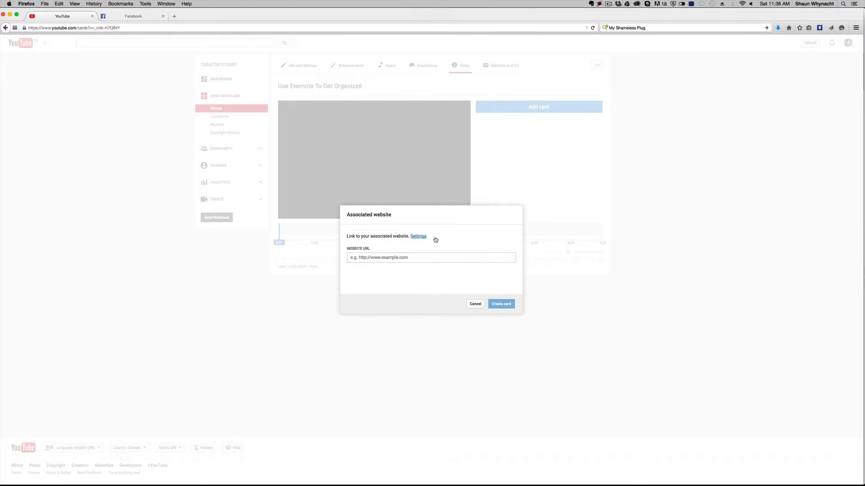
Create the bluecowcreative.ca card with 'Visit My Website' action and 'Please Click Here' teaser
{"action": "left_click", "coordinate": [431, 257]}
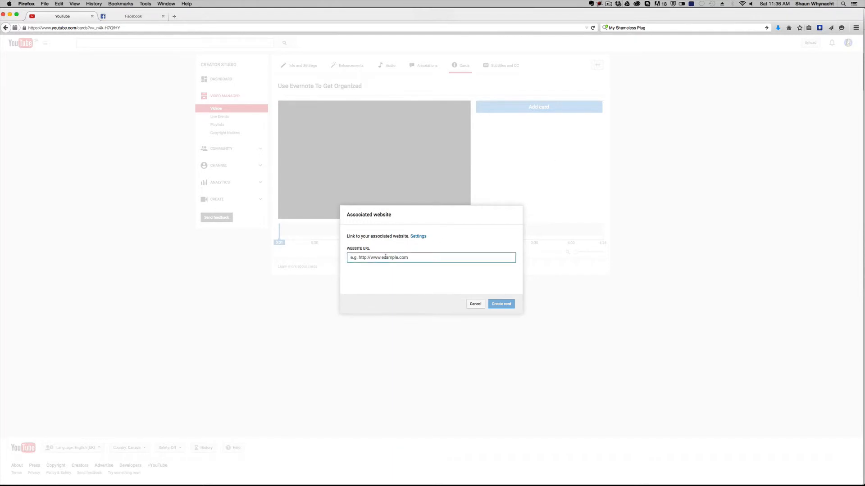
{"action": "type", "text": "http://www.bluecowcreative.ca"}
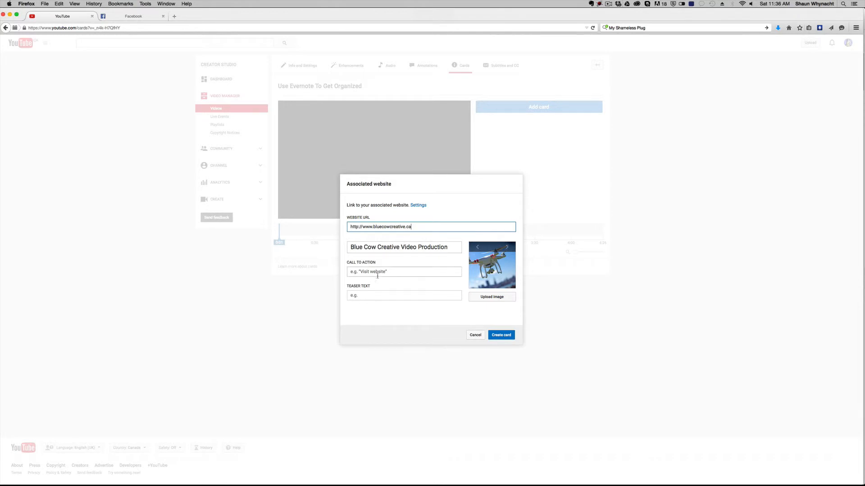
{"action": "type", "text": "Visi"}
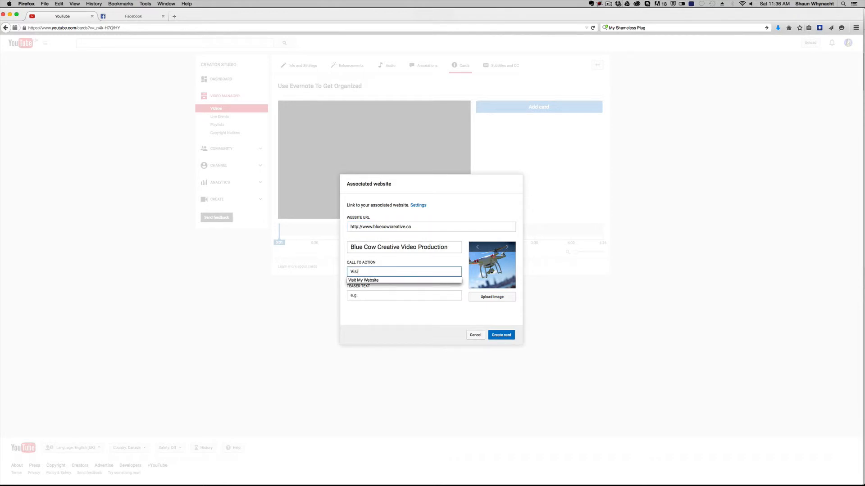
{"action": "left_click", "coordinate": [363, 281]}
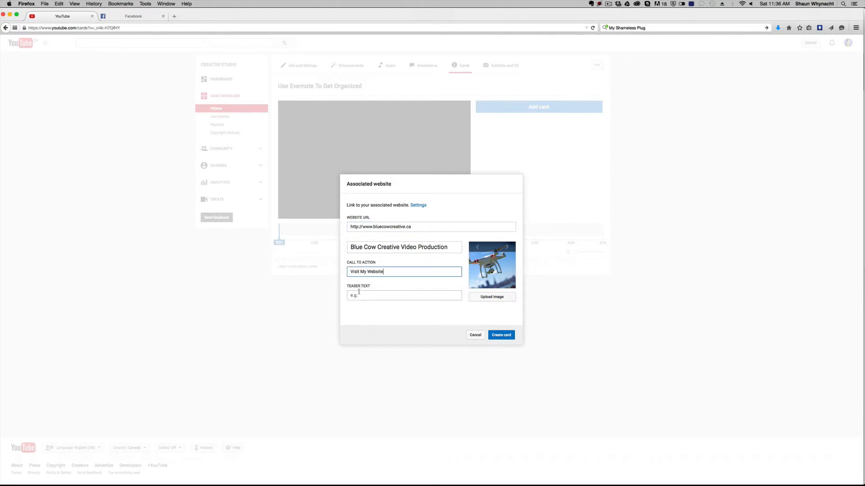
{"action": "type", "text": "Click Here"}
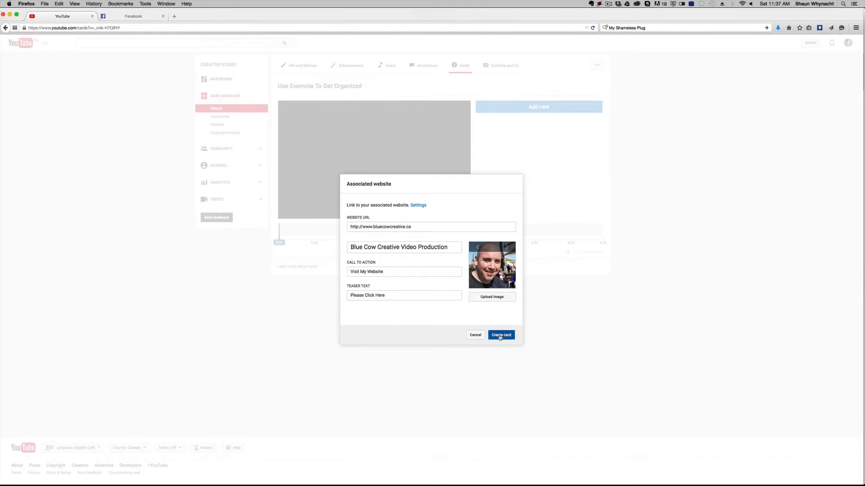
{"action": "left_click", "coordinate": [501, 335]}
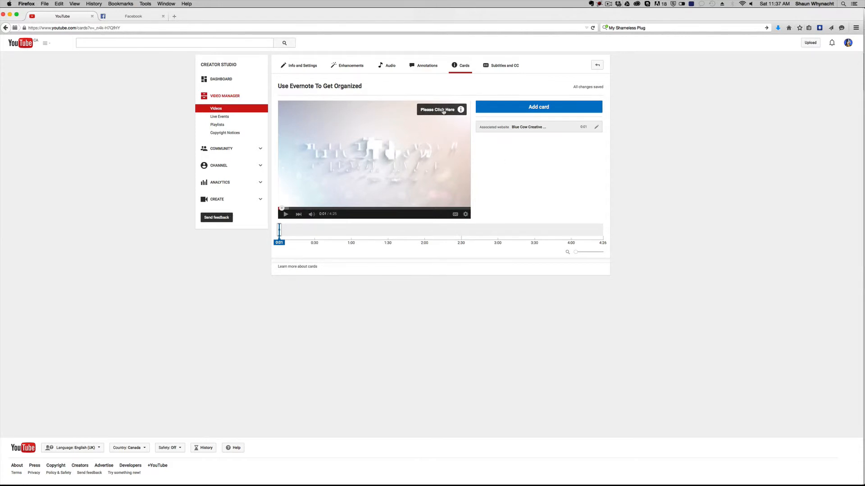
Expand the card teaser on the player and reopen the card-type list
{"action": "left_click", "coordinate": [437, 110]}
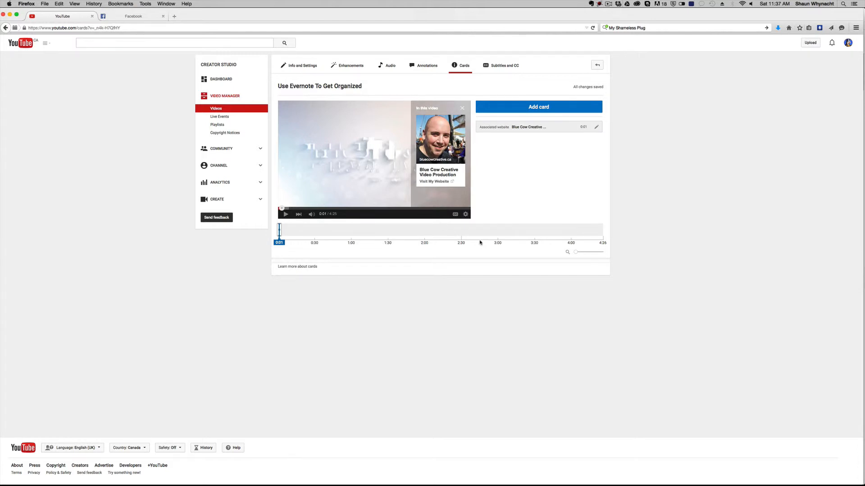
{"action": "mouse_move", "coordinate": [435, 182]}
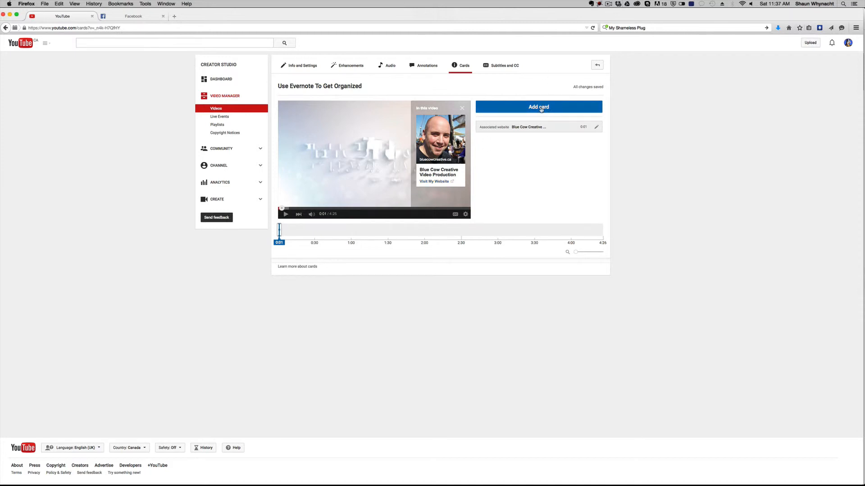
{"action": "left_click", "coordinate": [538, 106]}
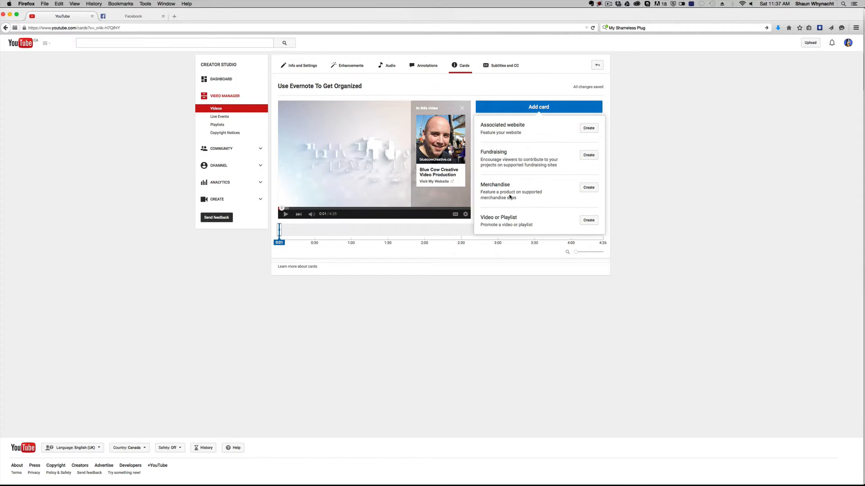
{"action": "mouse_move", "coordinate": [491, 228]}
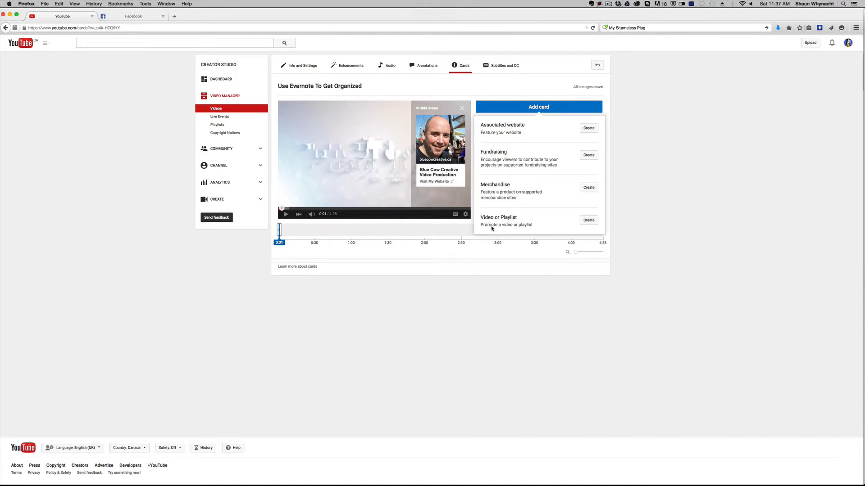
{"action": "mouse_move", "coordinate": [502, 207]}
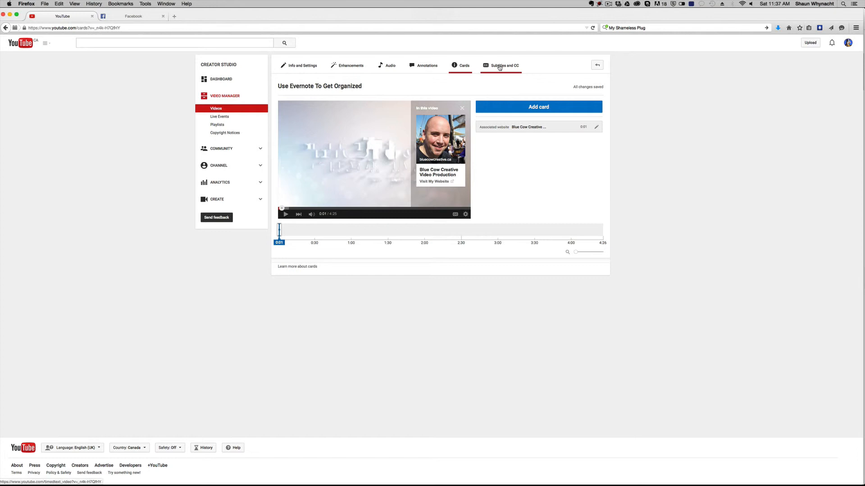
Set the video's language to English (United Kingdom) under Subtitles and CC, then play the preview
{"action": "left_click", "coordinate": [503, 65]}
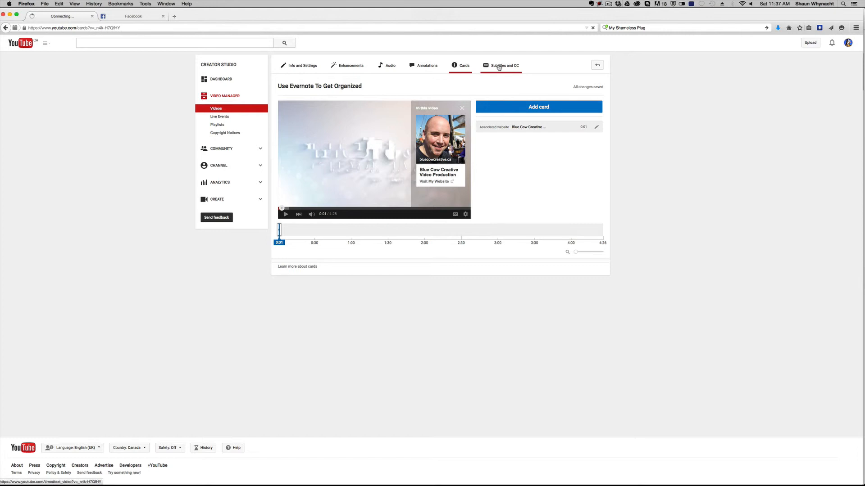
{"action": "left_click", "coordinate": [503, 65]}
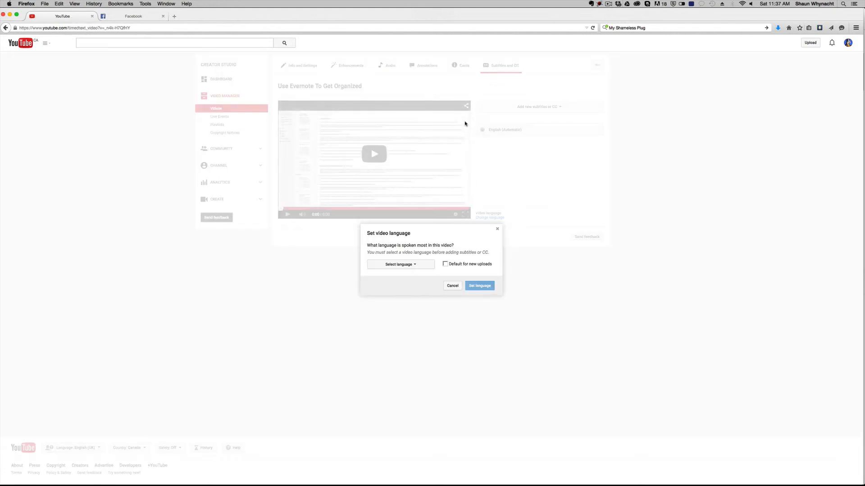
{"action": "left_click", "coordinate": [400, 265]}
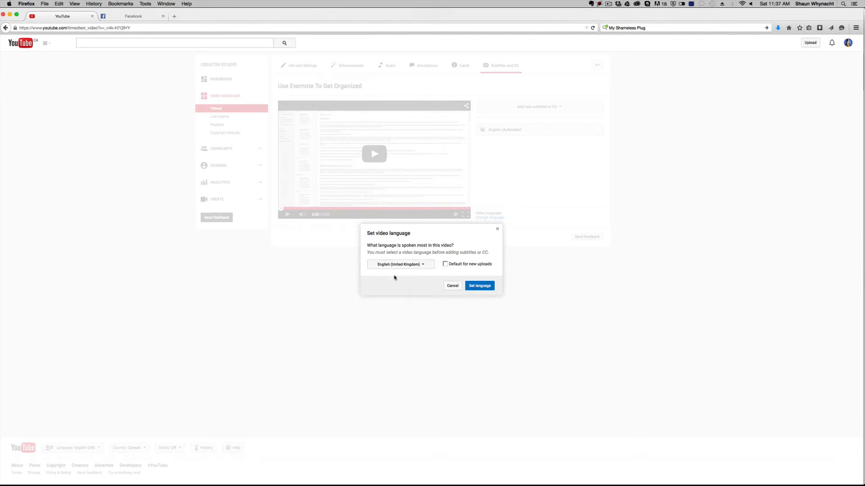
{"action": "left_click", "coordinate": [478, 285]}
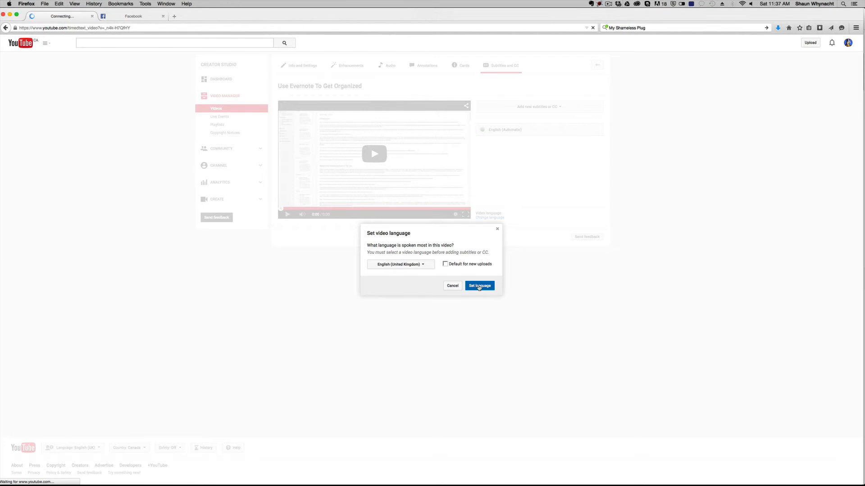
{"action": "left_click", "coordinate": [478, 285]}
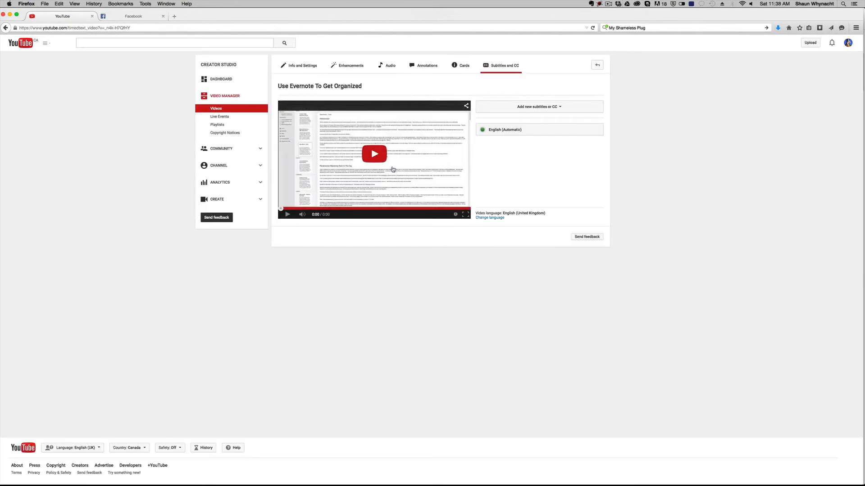
{"action": "left_click", "coordinate": [374, 154]}
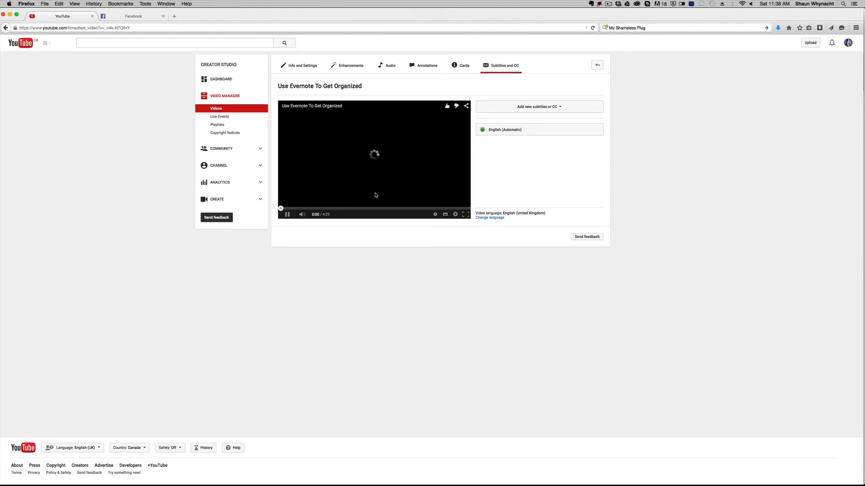